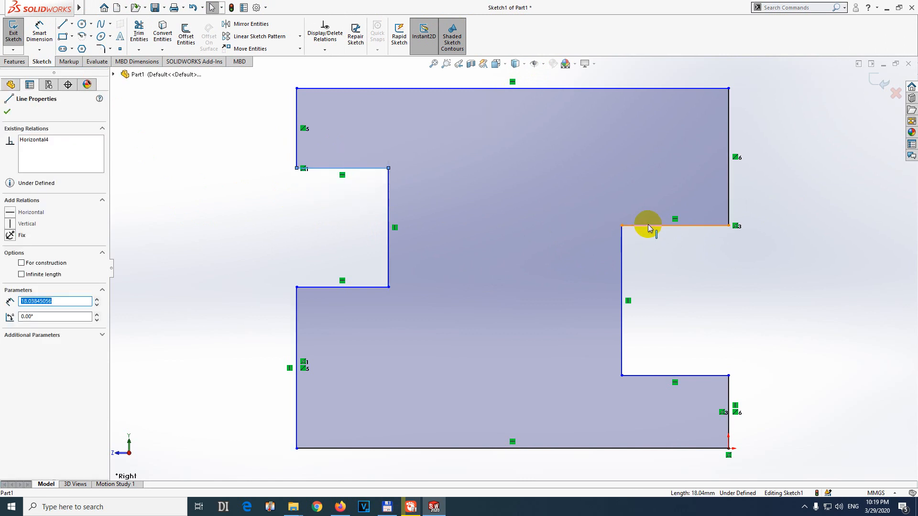
# Step: Nudge the right notch's upper horizontal edge slightly upward in the sketch
pyautogui.moveTo(648, 227); pyautogui.dragTo(648, 205)
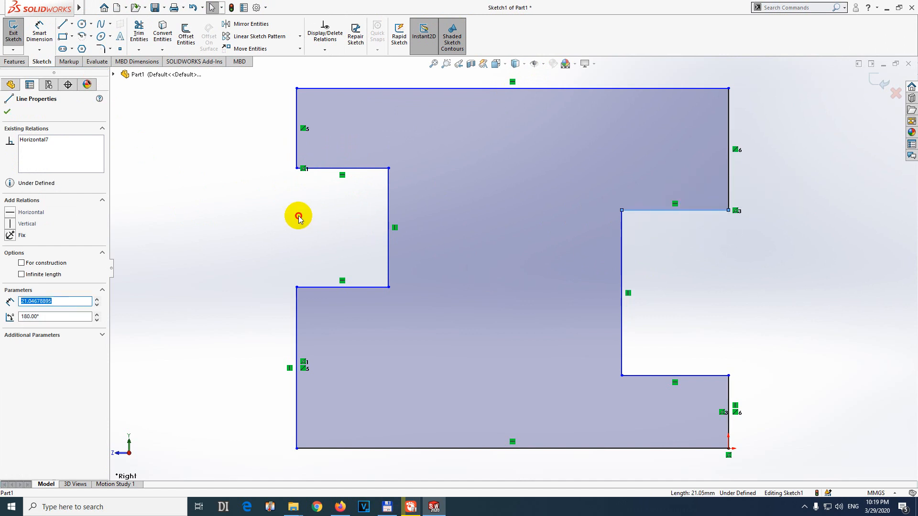
# Step: Dismiss Line Properties and start Add Relation from the Display/Delete Relations list
pyautogui.click(298, 215)
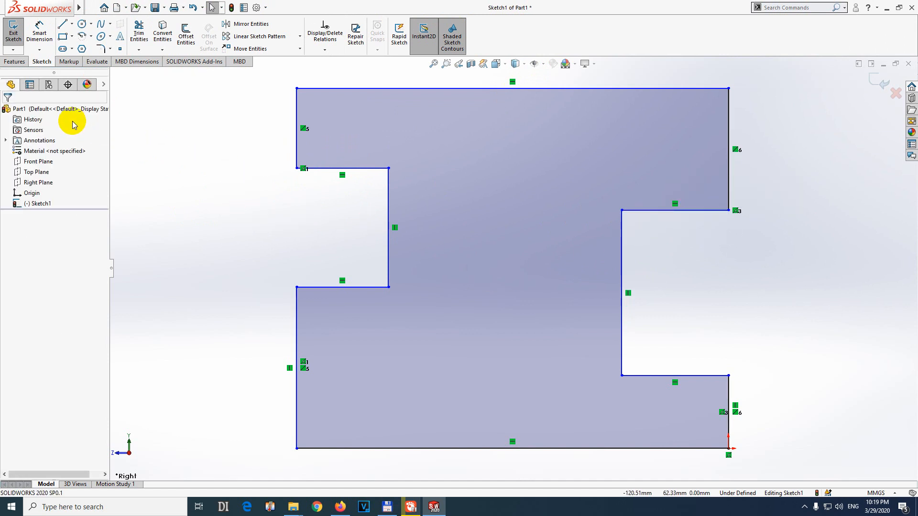
pyautogui.click(69, 61)
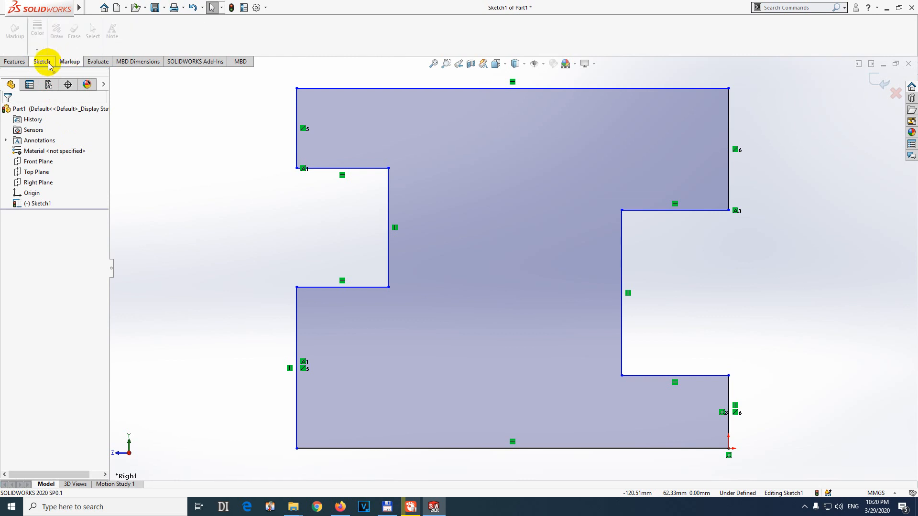
pyautogui.click(41, 61)
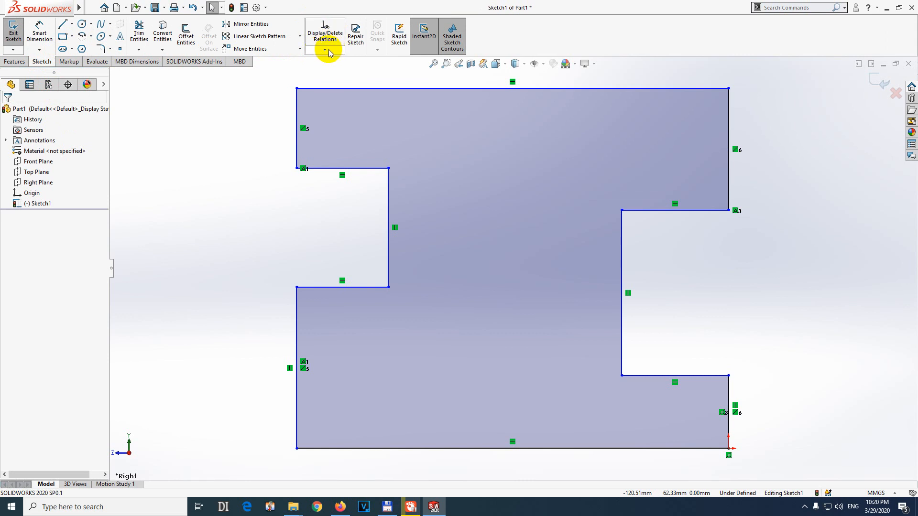
pyautogui.click(325, 50)
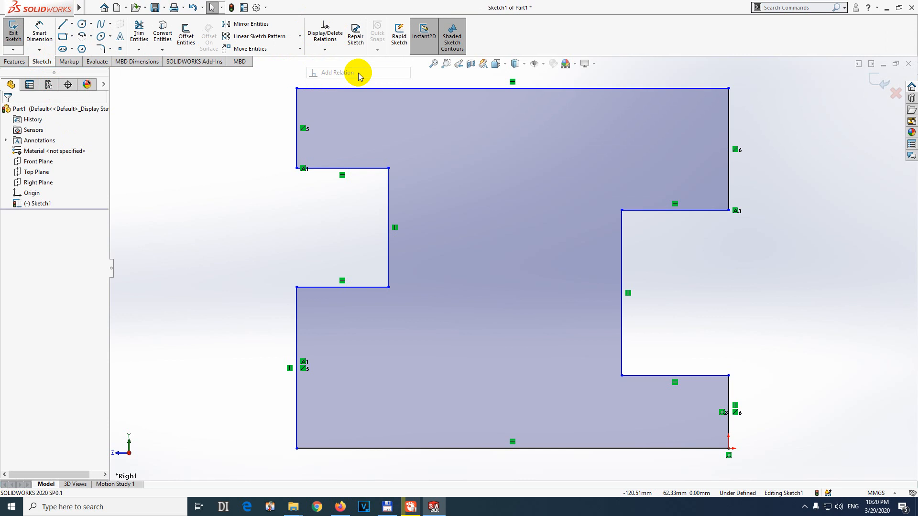
pyautogui.click(512, 90)
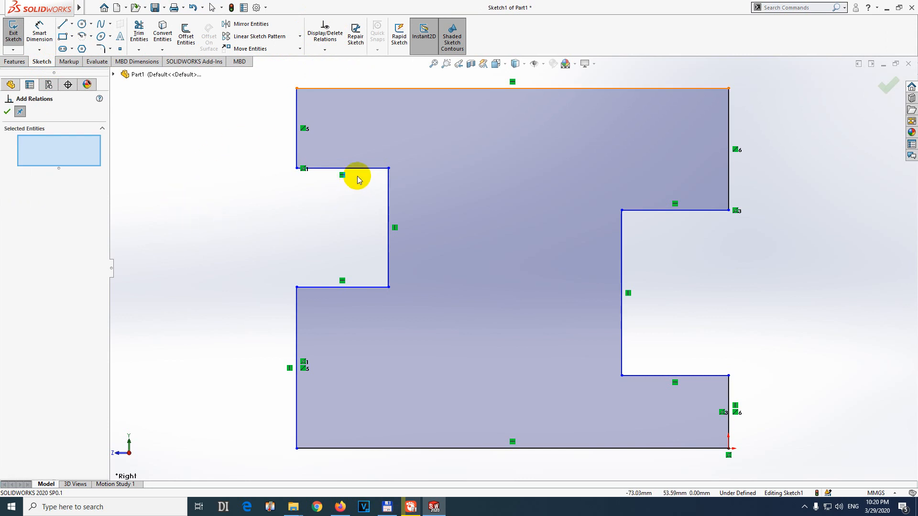
# Step: Make the left and right notches' upper edges collinear
pyautogui.click(342, 170)
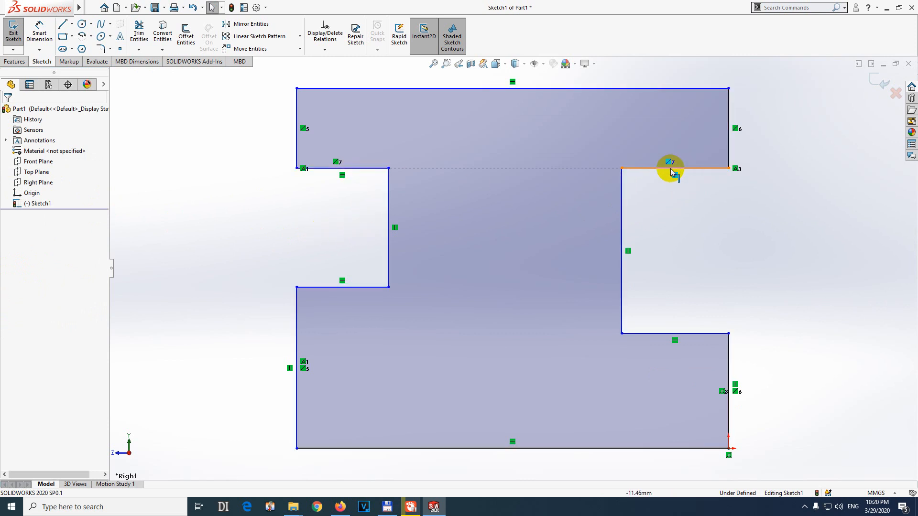
# Step: Verify the upper edge's Collinear relation, pick the lower left edge, and reopen the relations list
pyautogui.click(351, 228)
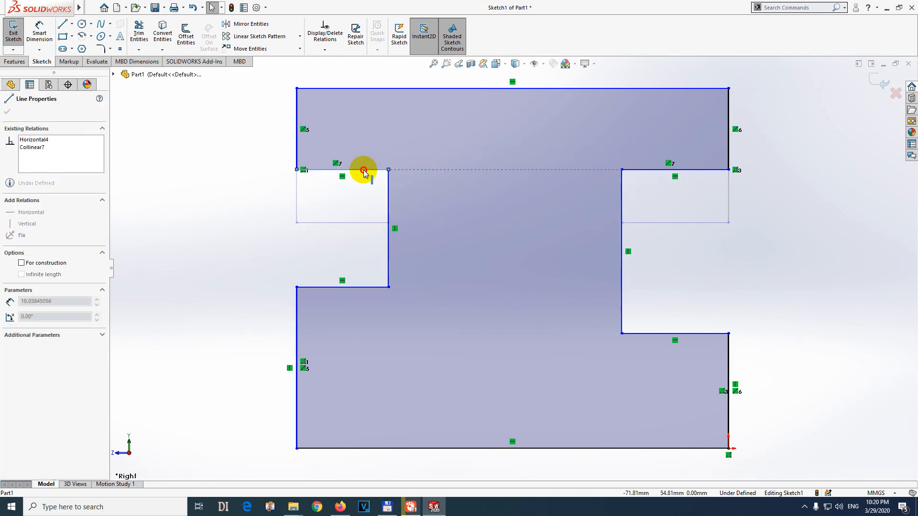
pyautogui.click(673, 335)
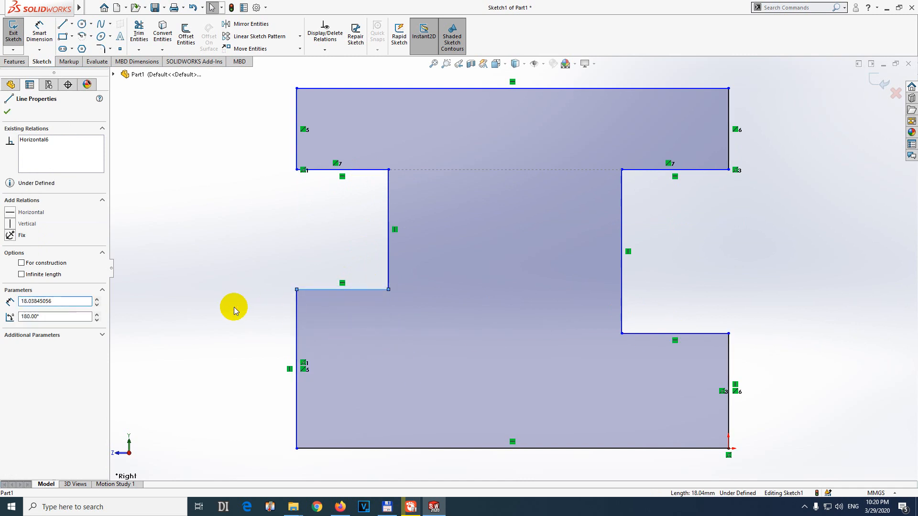
pyautogui.click(325, 46)
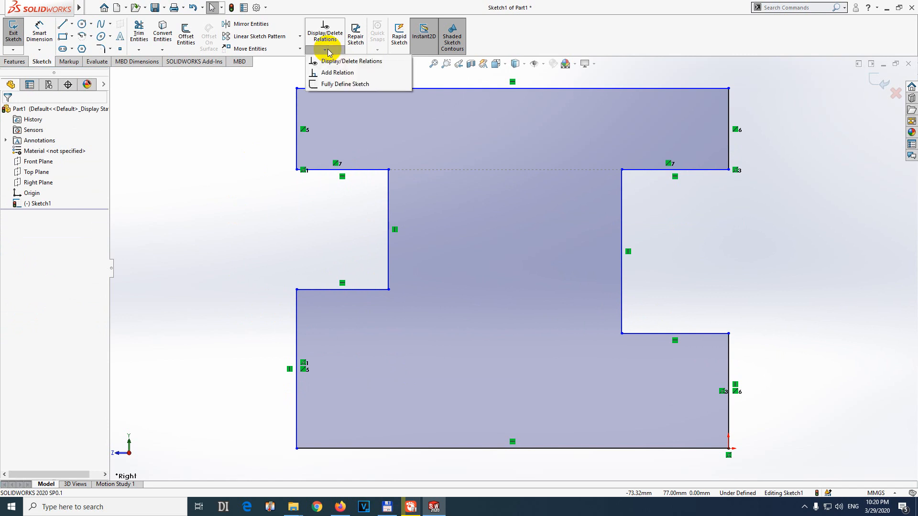
# Step: Make both lower notch edges collinear, completing the I-beam profile, and check the result
pyautogui.click(338, 72)
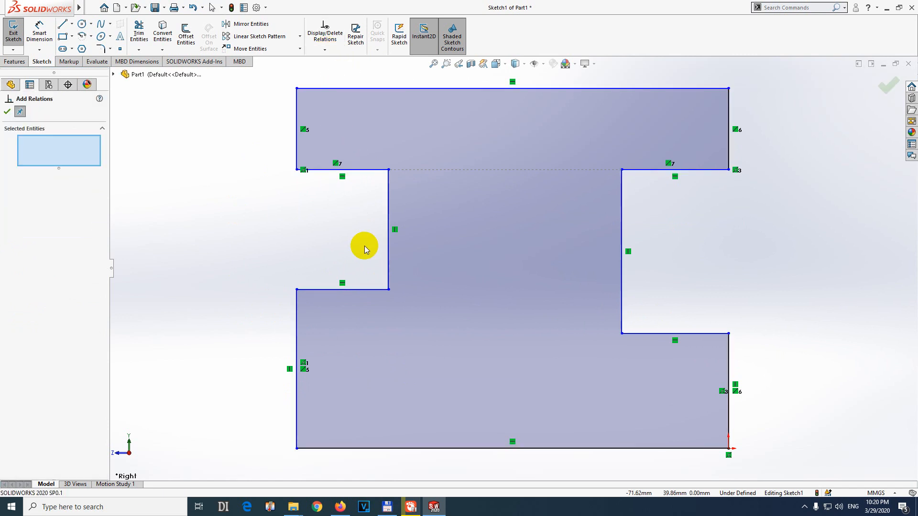
pyautogui.click(341, 289)
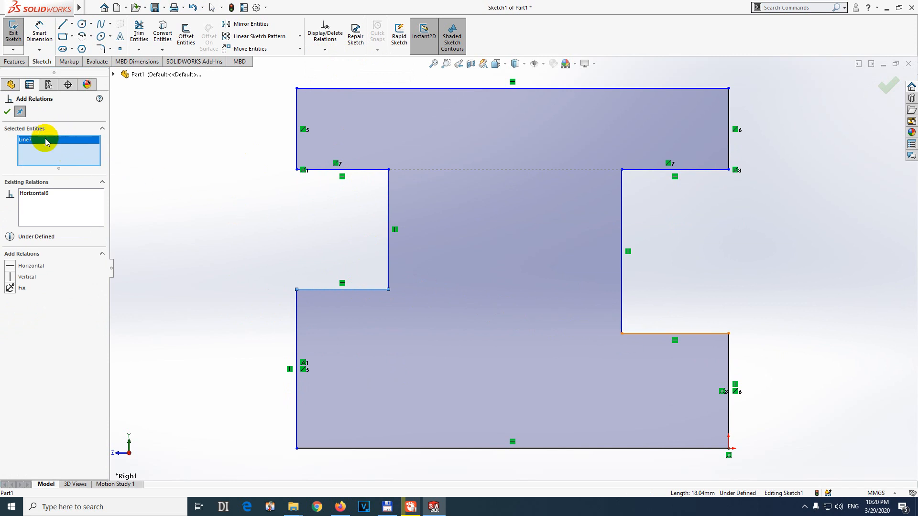
pyautogui.rightClick(50, 141)
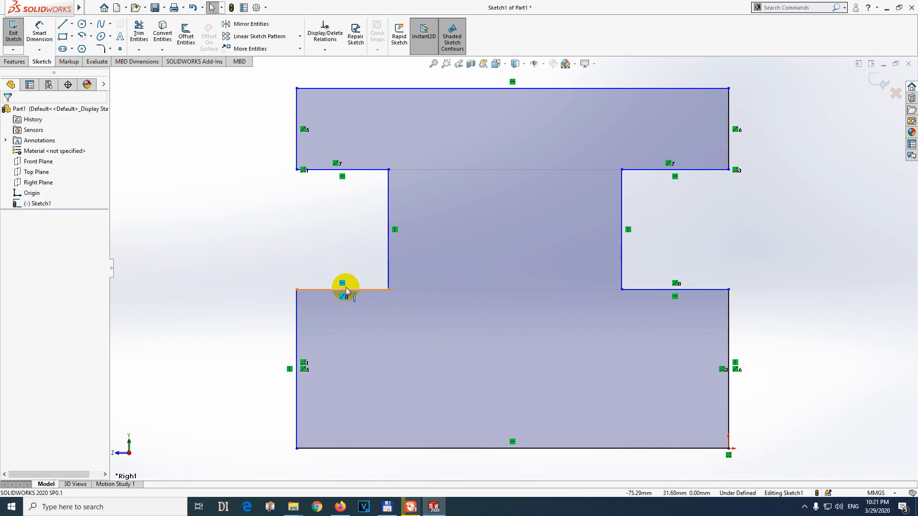
pyautogui.click(343, 291)
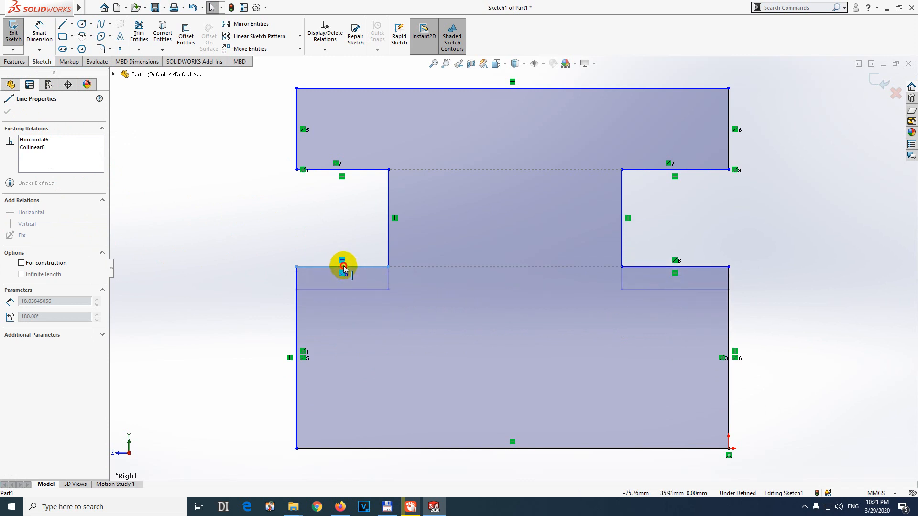